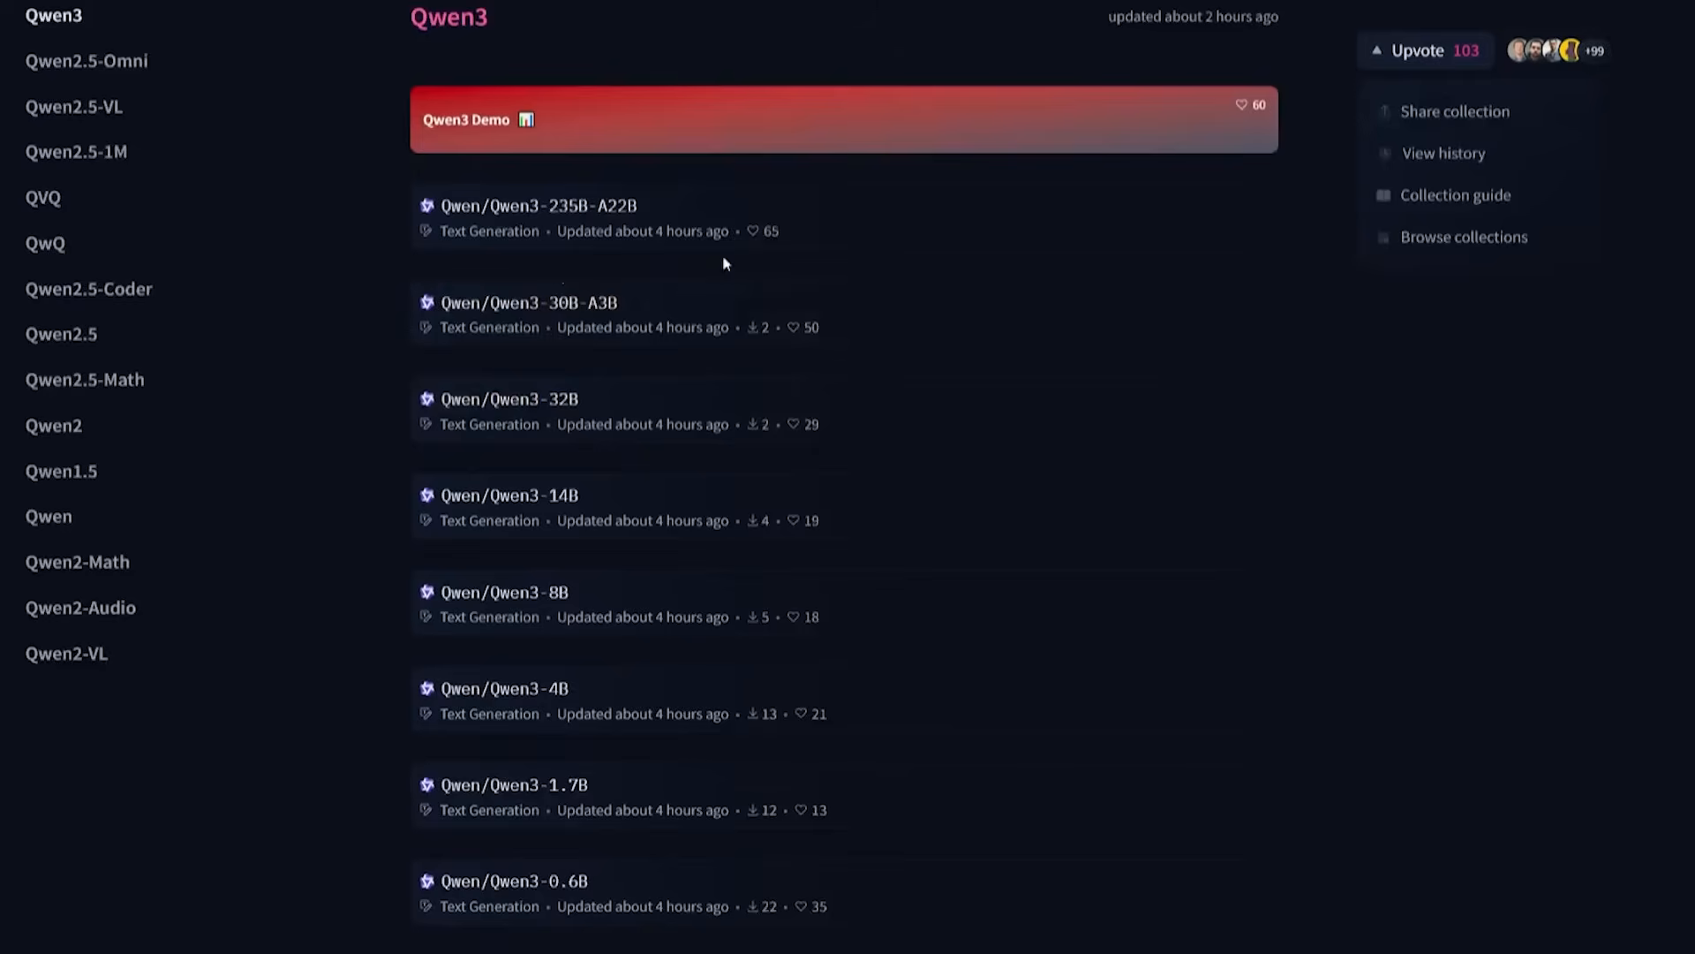
scroll("down", 3)
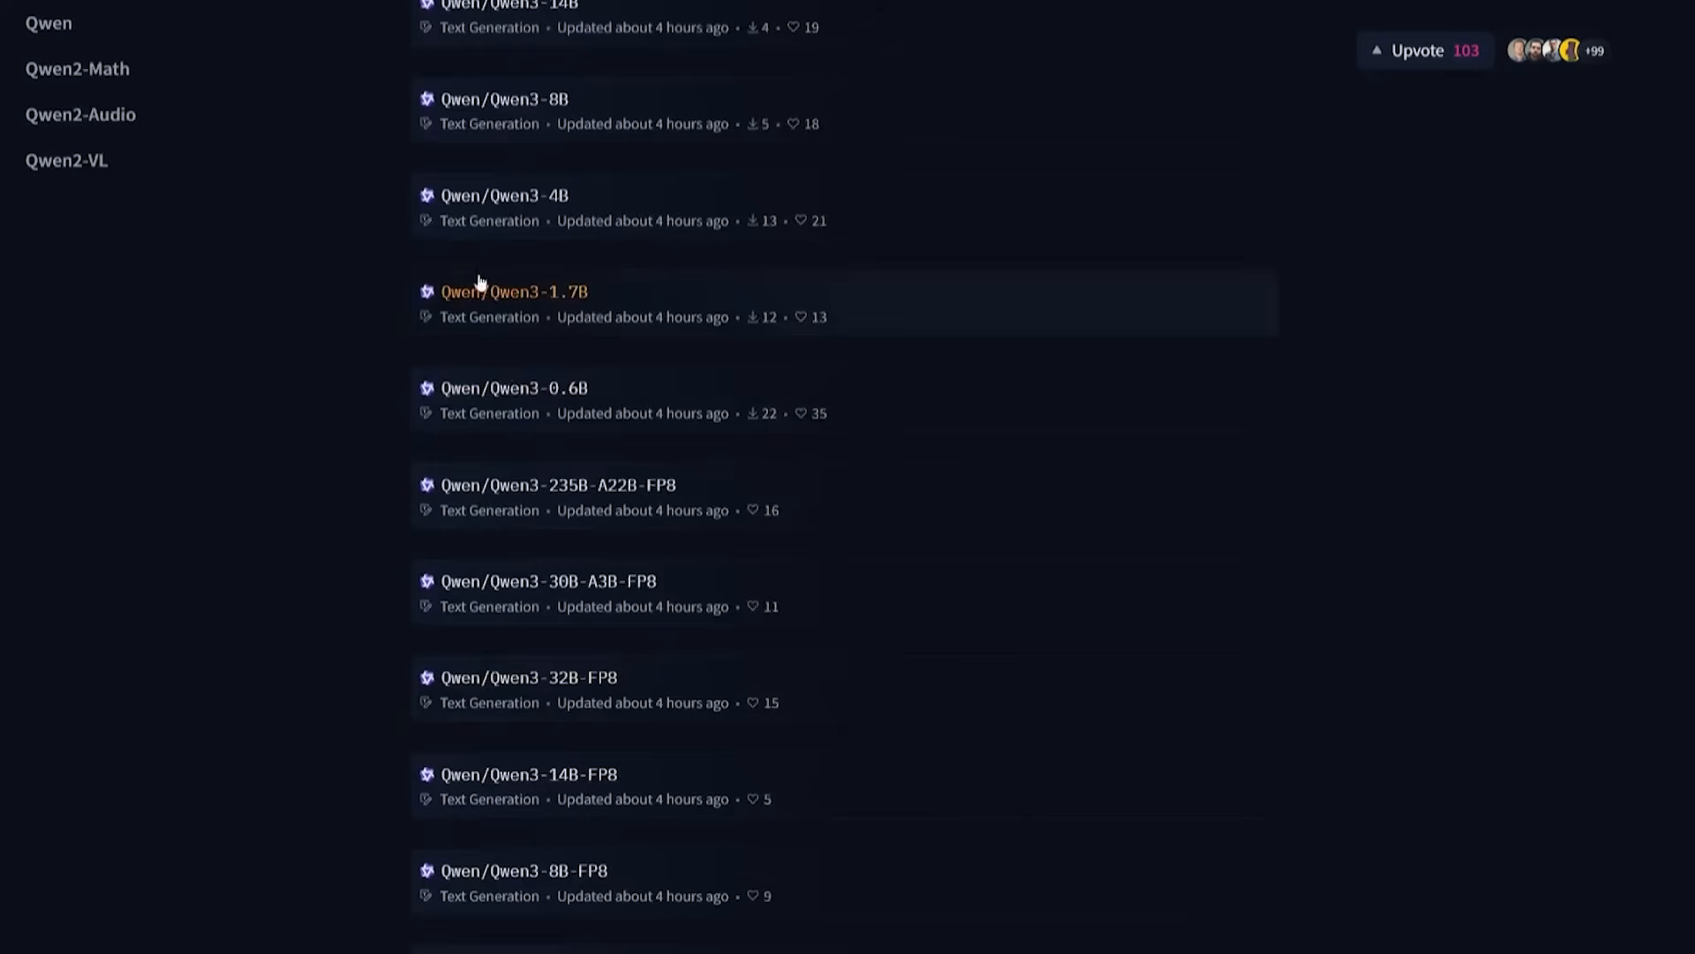